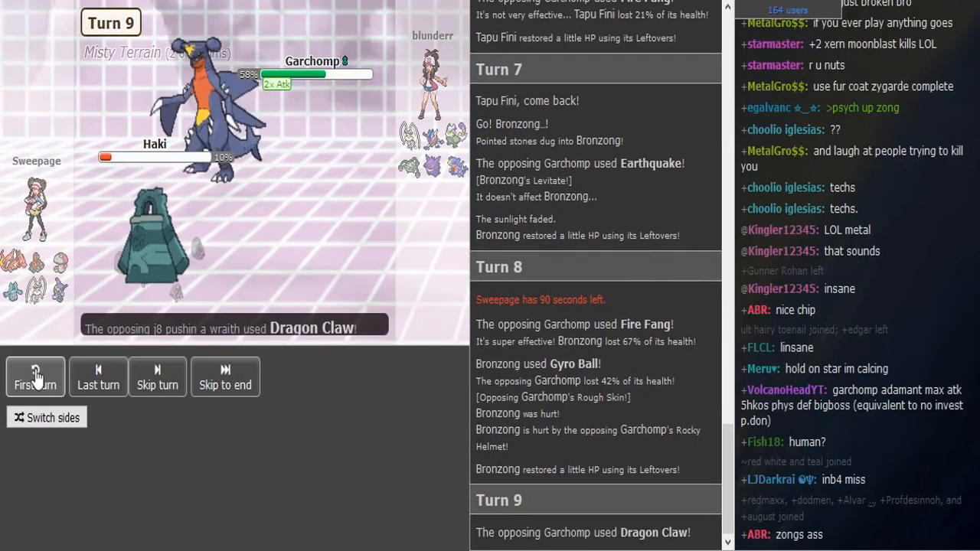
- Jump the replay back to the first turn using the replay controls
{"action": "left_click", "coordinate": [33, 377]}
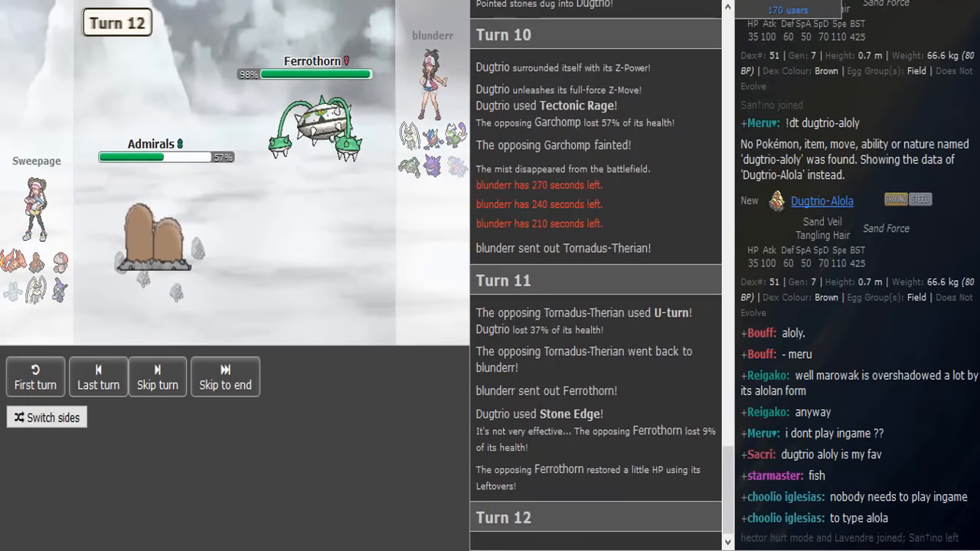
- Use the replay controls to resume following the battle toward Turn 18
{"action": "left_click", "coordinate": [98, 376]}
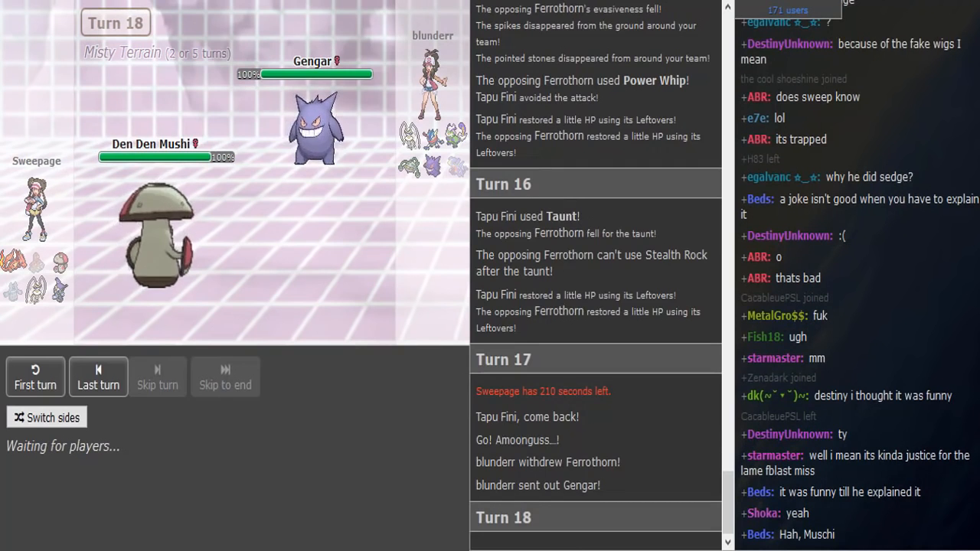
- Scroll the battle log to review the history back toward Turn 1
{"action": "scroll", "scroll_direction": "down", "scroll_amount": 3}
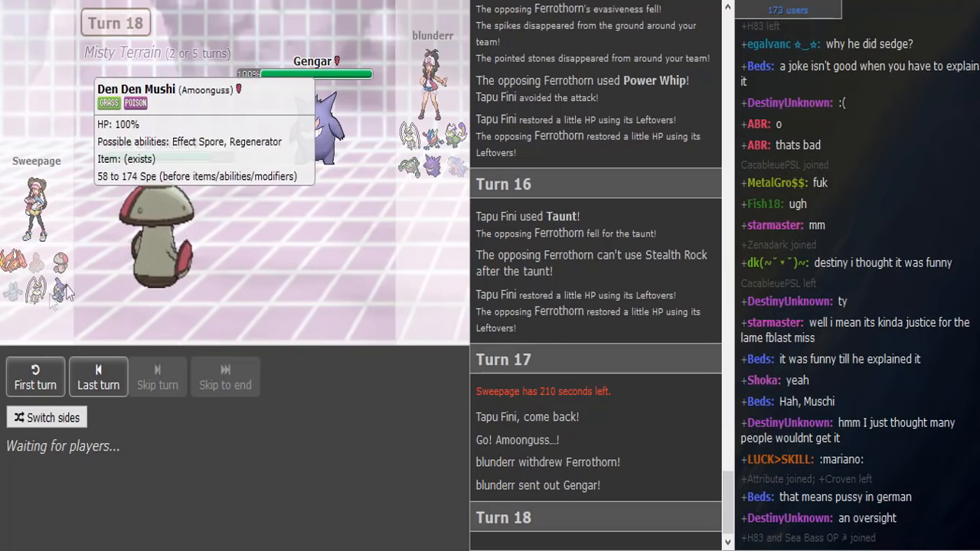
{"action": "mouse_move", "coordinate": [54, 291]}
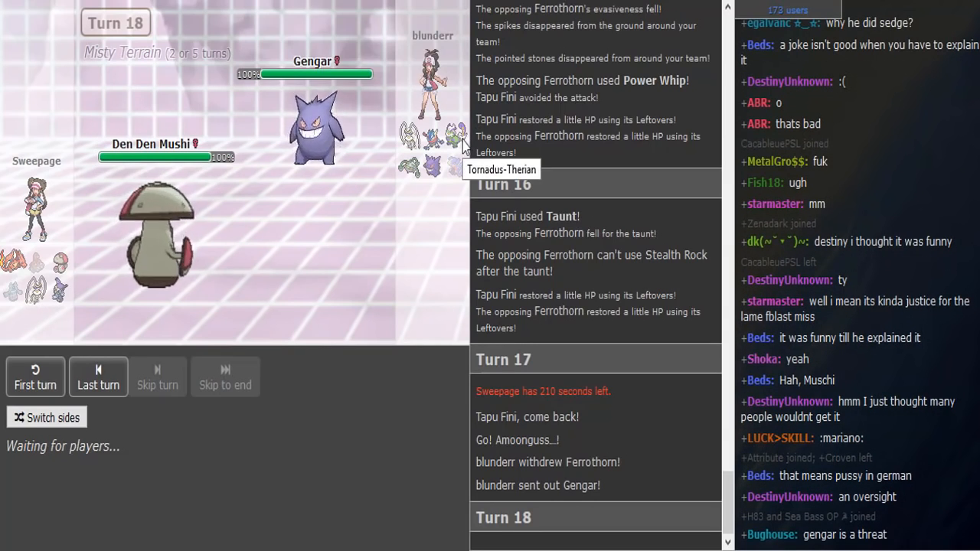
{"action": "mouse_move", "coordinate": [674, 416]}
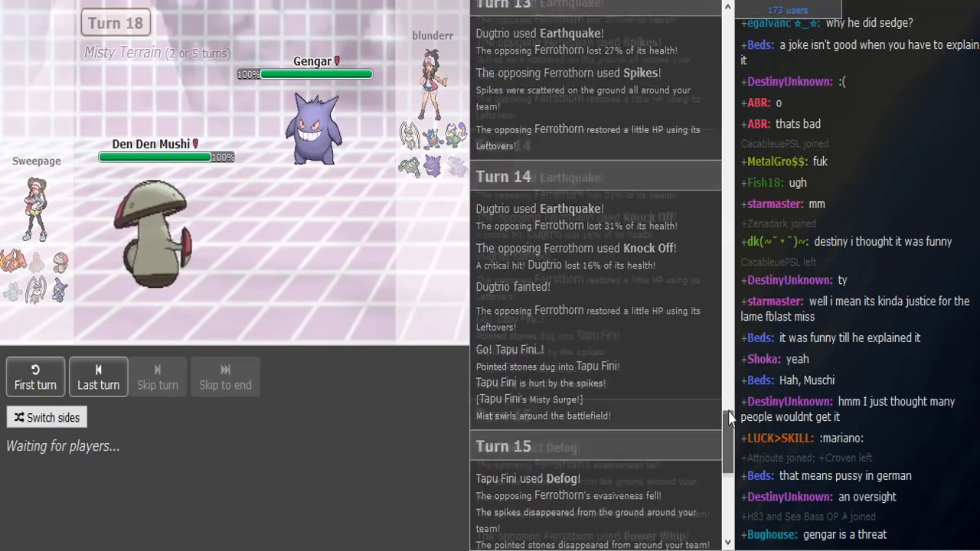
{"action": "scroll", "scroll_direction": "down", "scroll_amount": 3}
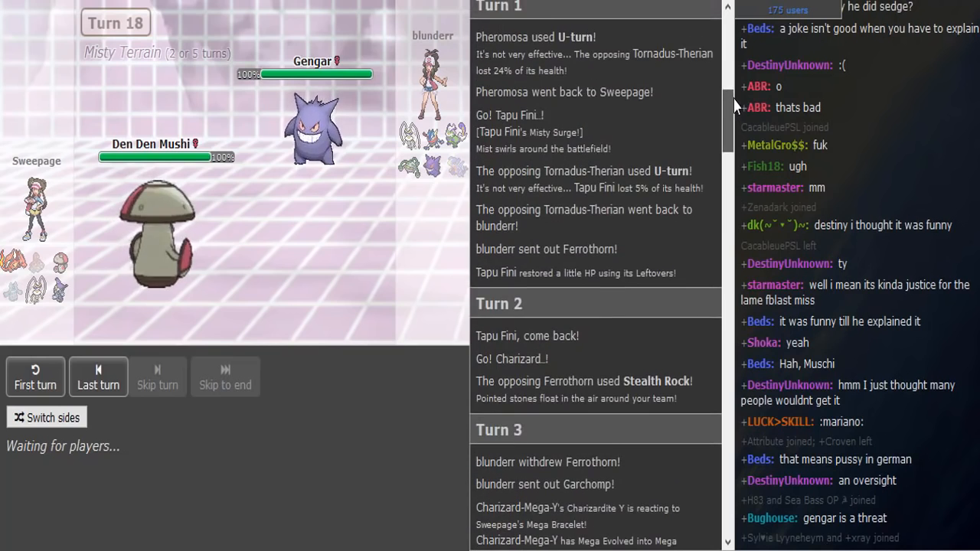
{"action": "scroll", "scroll_direction": "down", "scroll_amount": 3}
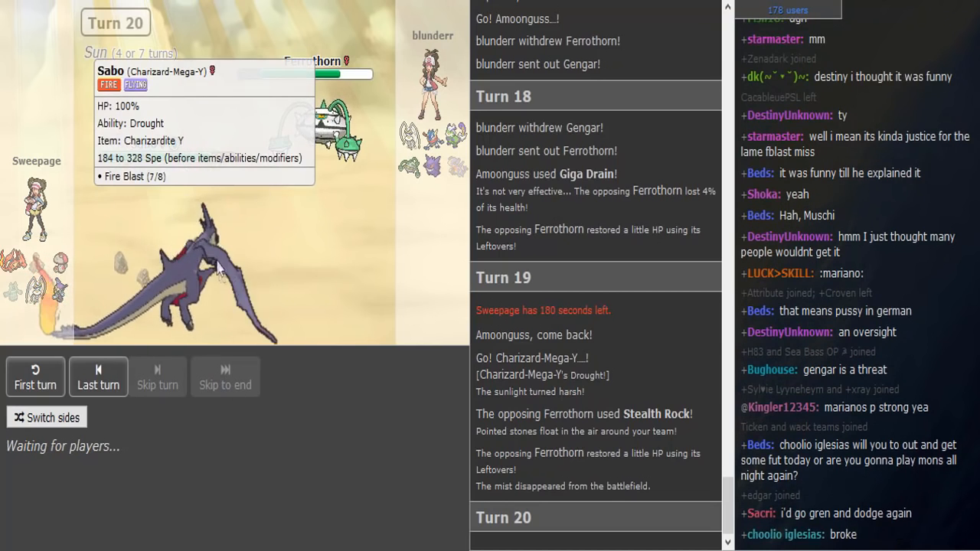
{"action": "mouse_move", "coordinate": [334, 502]}
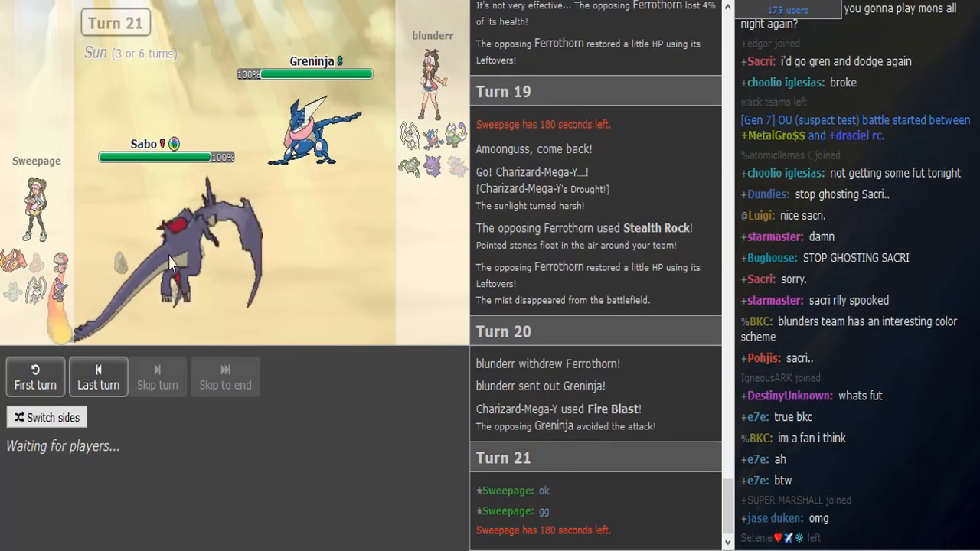
{"action": "mouse_move", "coordinate": [314, 123]}
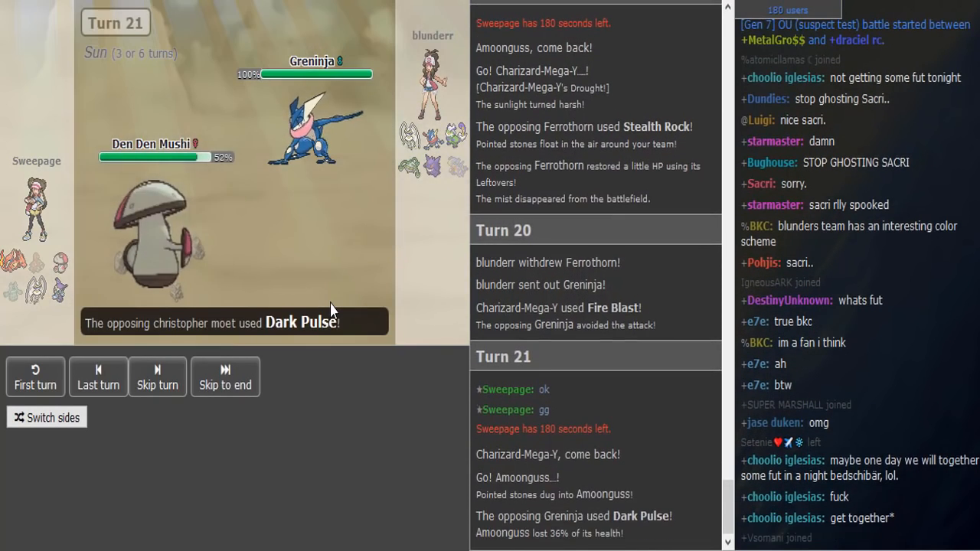
{"action": "mouse_move", "coordinate": [306, 134]}
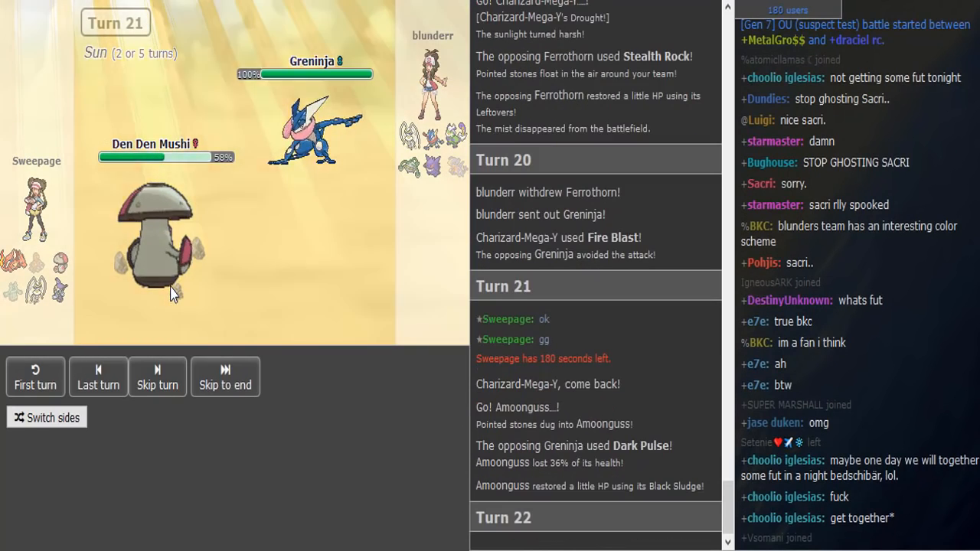
- Advance the replay controls to keep following the battle into Turn 21
{"action": "left_click", "coordinate": [156, 377]}
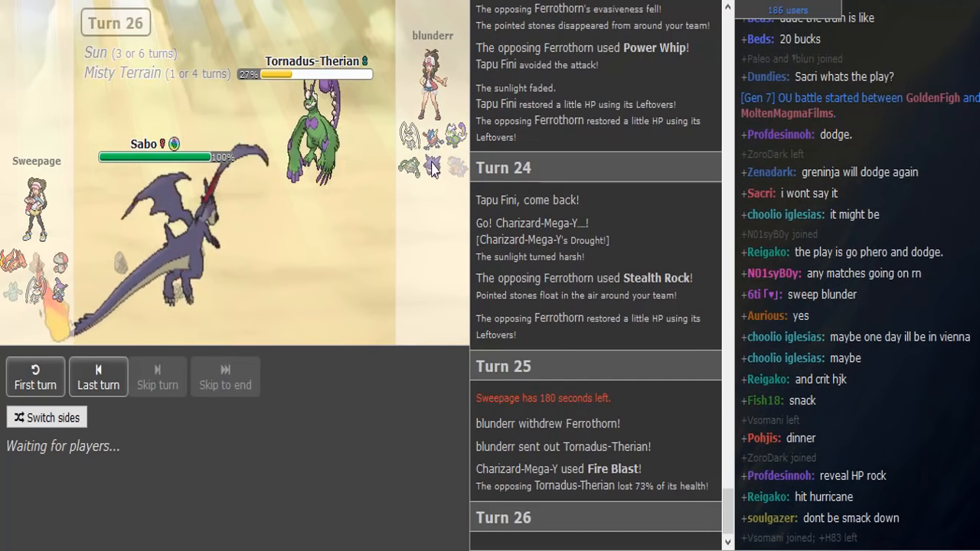
{"action": "mouse_move", "coordinate": [432, 166]}
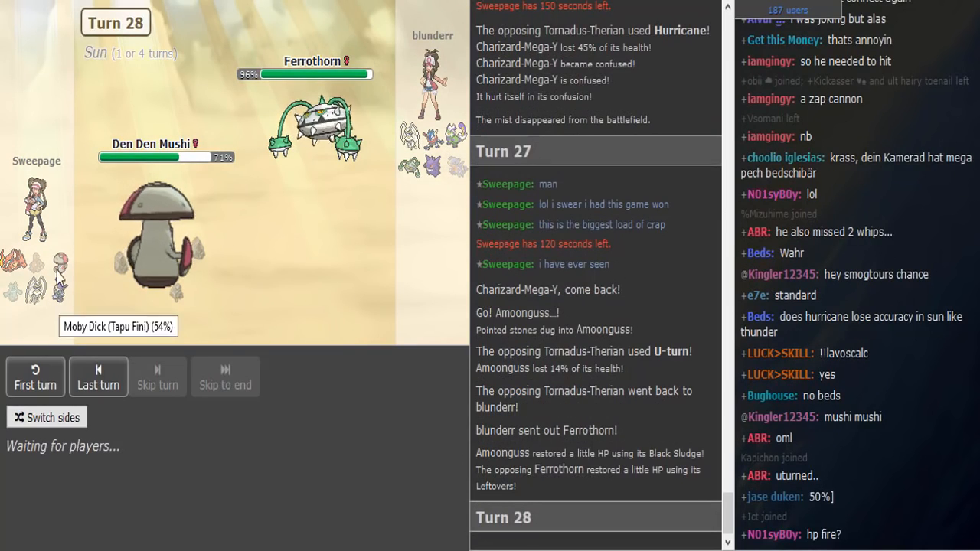
{"action": "mouse_move", "coordinate": [64, 252]}
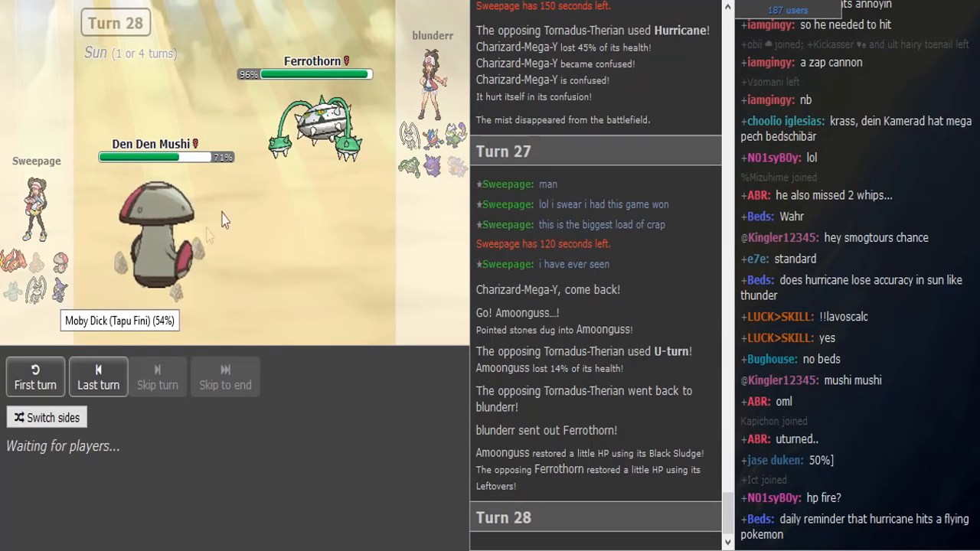
{"action": "mouse_move", "coordinate": [314, 123]}
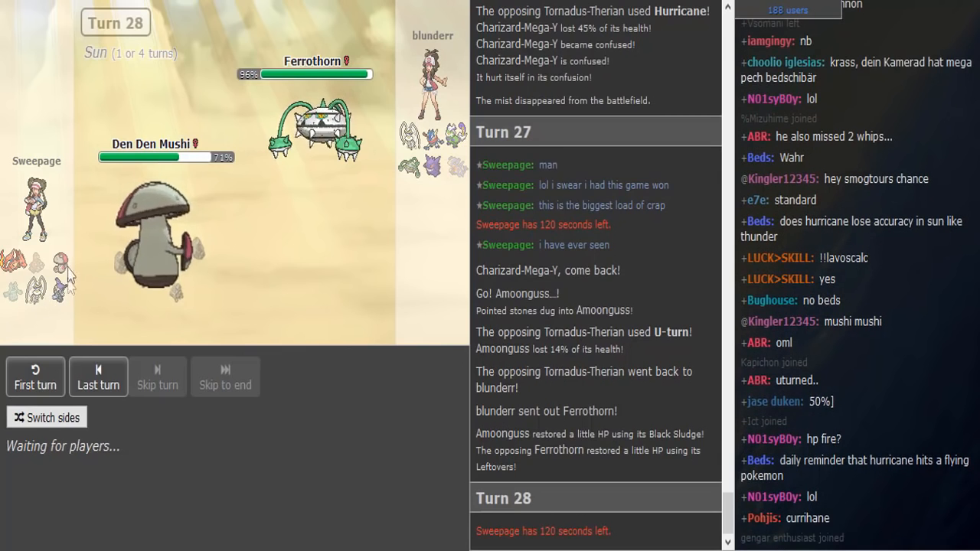
{"action": "mouse_move", "coordinate": [316, 122]}
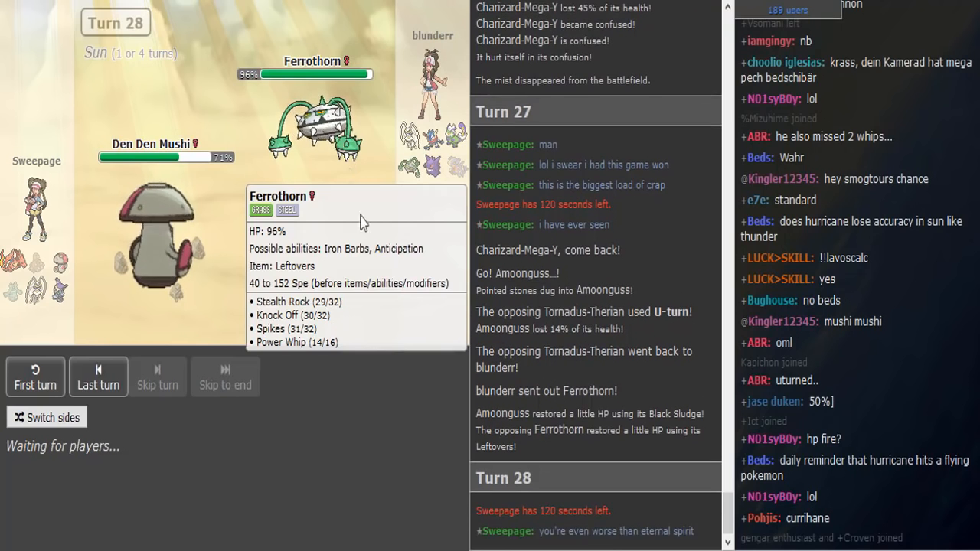
{"action": "mouse_move", "coordinate": [520, 545]}
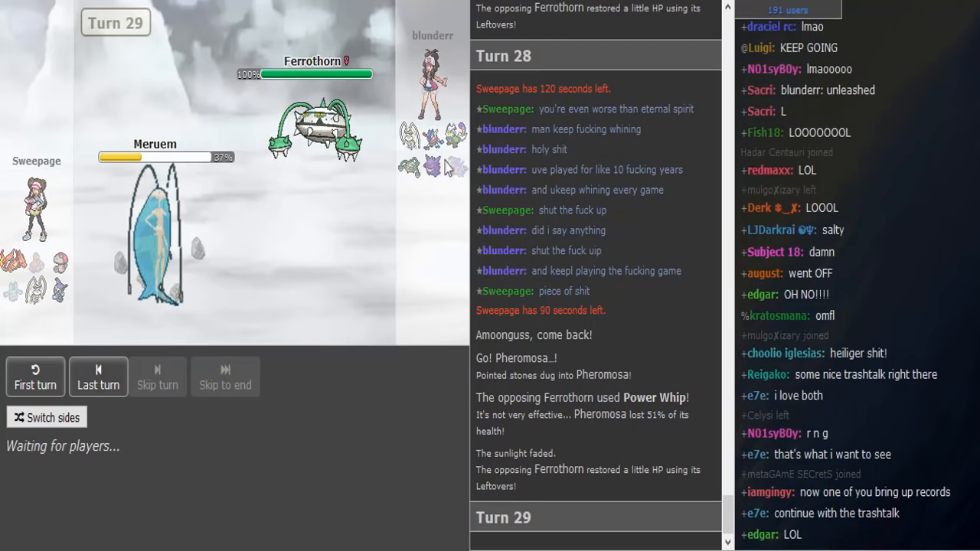
{"action": "mouse_move", "coordinate": [413, 153]}
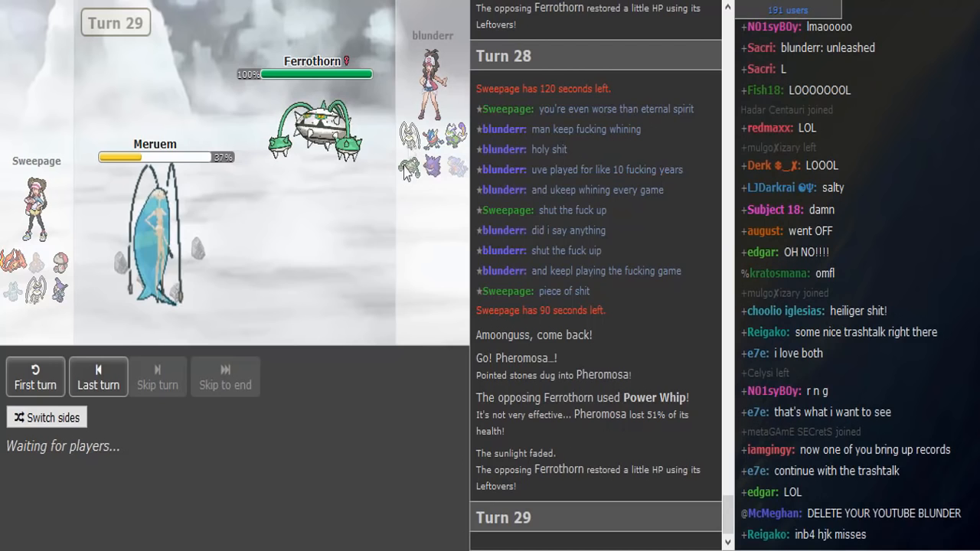
{"action": "mouse_move", "coordinate": [410, 166]}
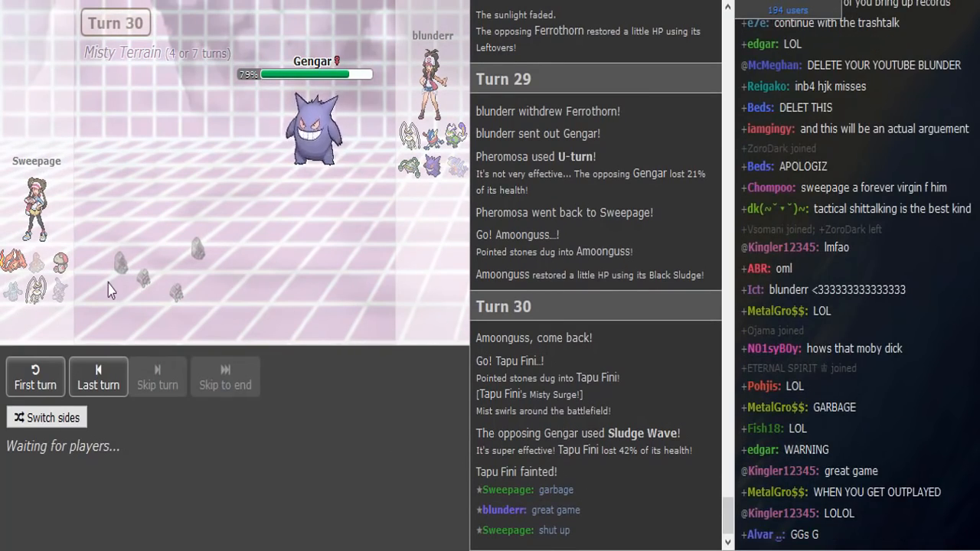
{"action": "mouse_move", "coordinate": [61, 294]}
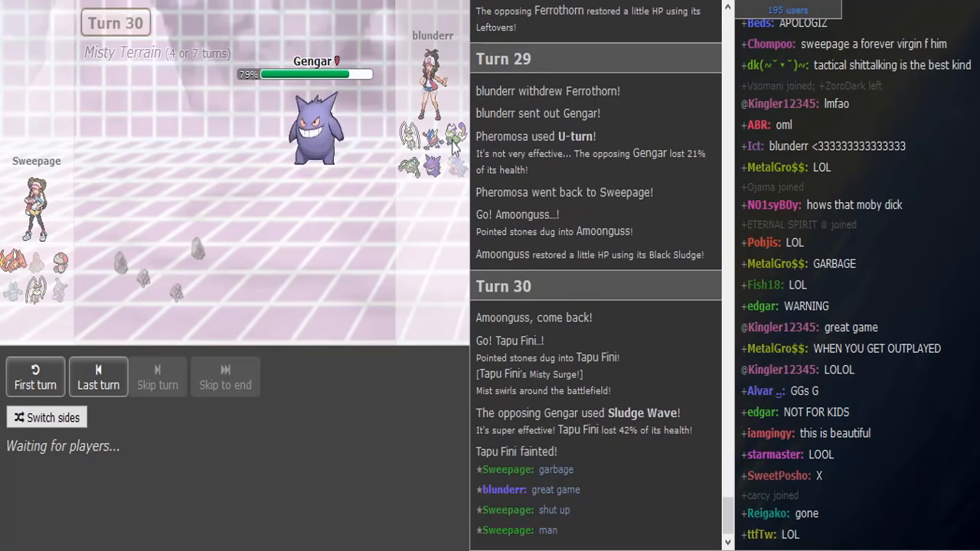
- Scroll through the battle and lobby chat while Turn 30 stalls
{"action": "scroll", "scroll_direction": "down", "scroll_amount": 3}
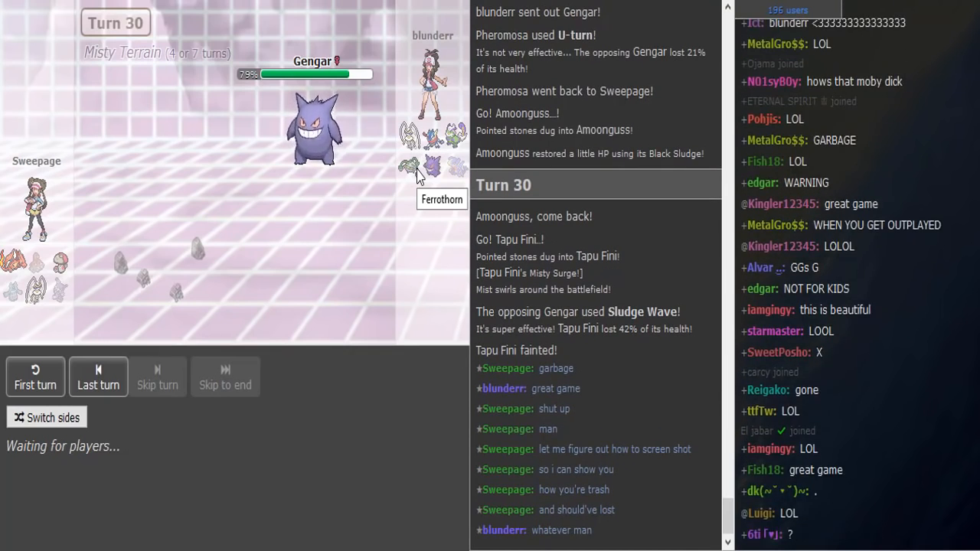
{"action": "scroll", "scroll_direction": "down", "scroll_amount": 3}
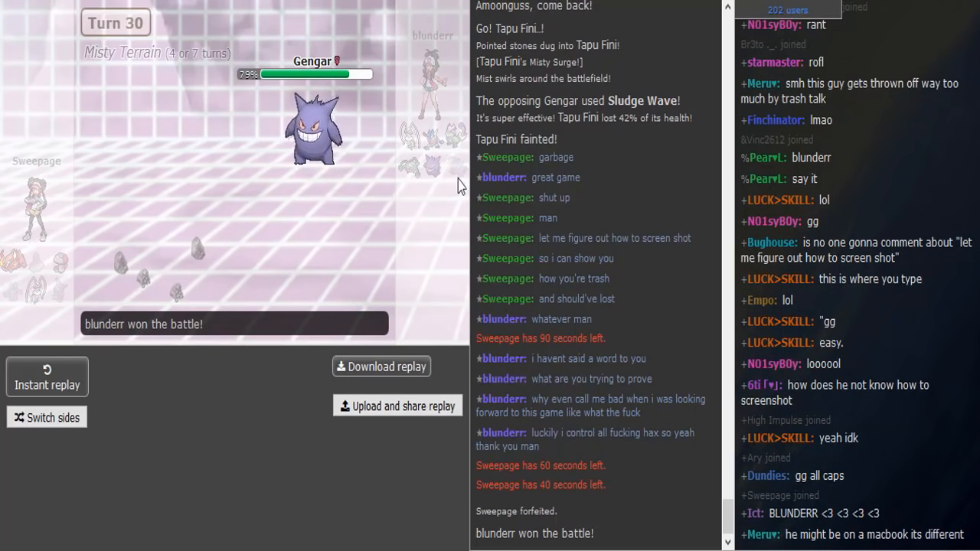
{"action": "mouse_move", "coordinate": [442, 180]}
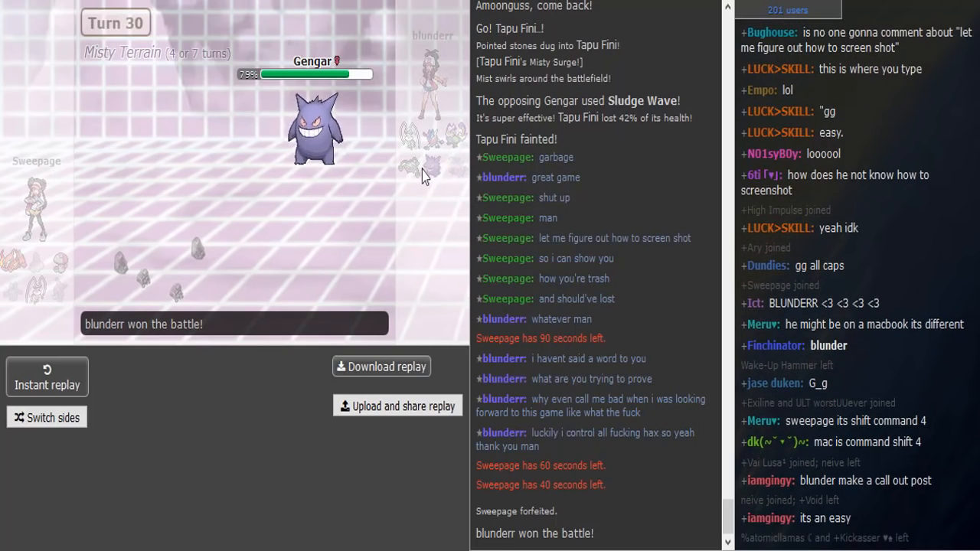
{"action": "scroll", "scroll_direction": "down", "scroll_amount": 3}
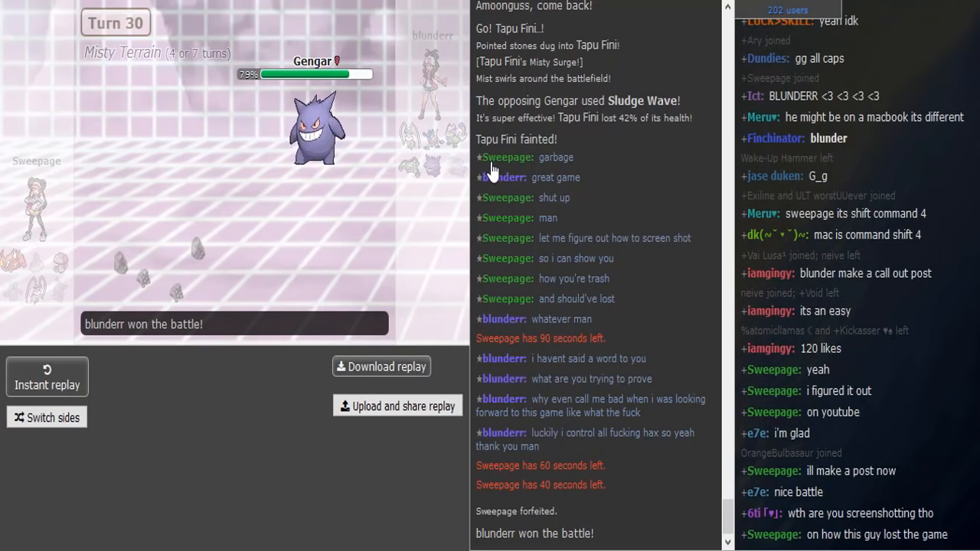
{"action": "mouse_move", "coordinate": [610, 276]}
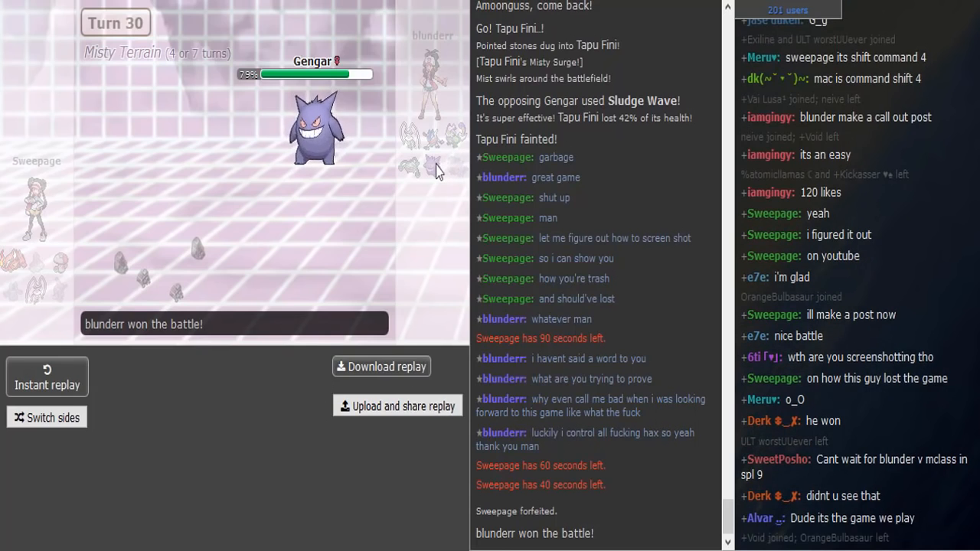
{"action": "mouse_move", "coordinate": [460, 168]}
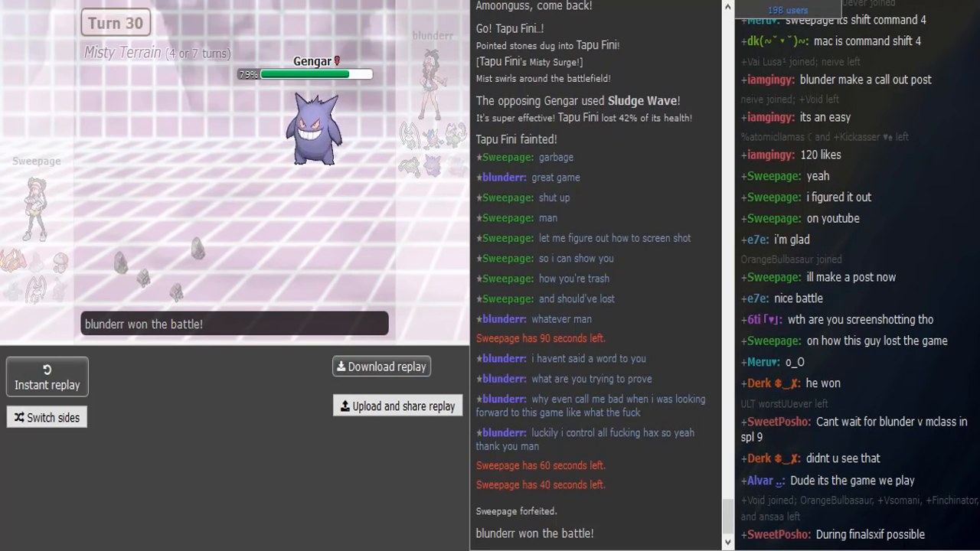
- Bring up Sweepage's user card from the battle chat
{"action": "scroll", "scroll_direction": "down", "scroll_amount": 3}
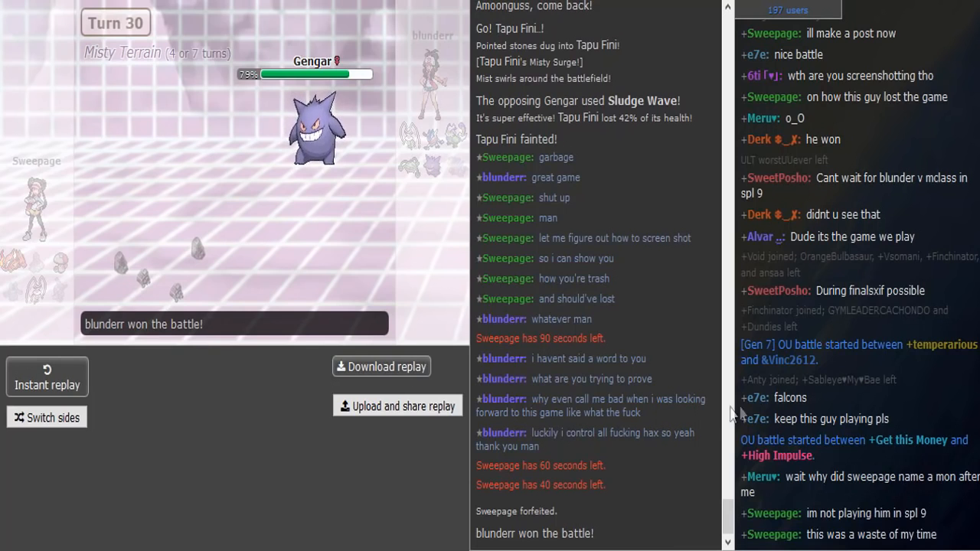
{"action": "mouse_move", "coordinate": [420, 502]}
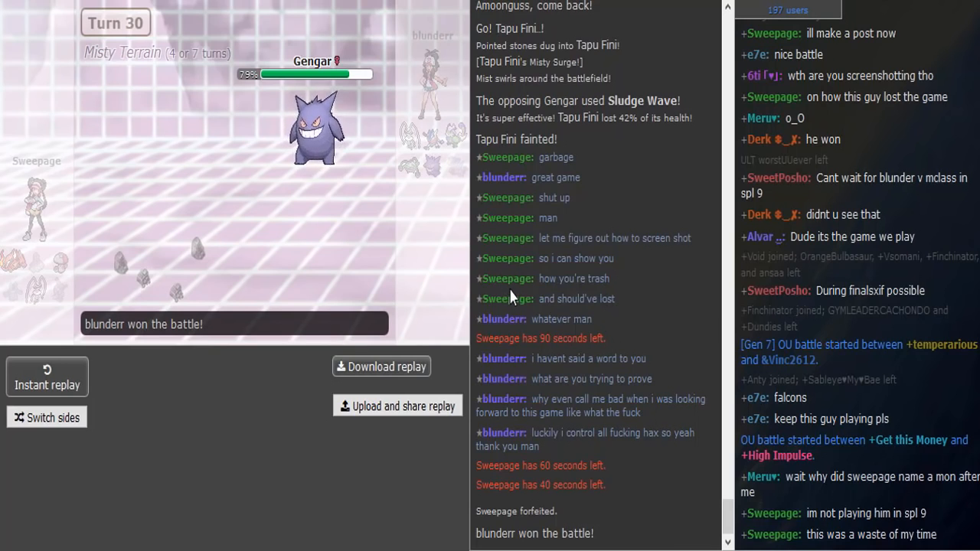
{"action": "left_click", "coordinate": [506, 299]}
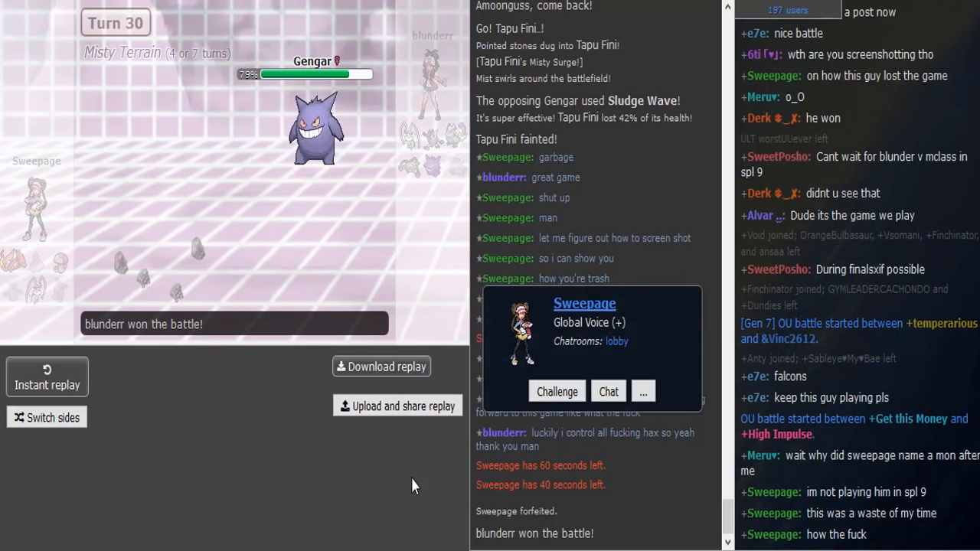